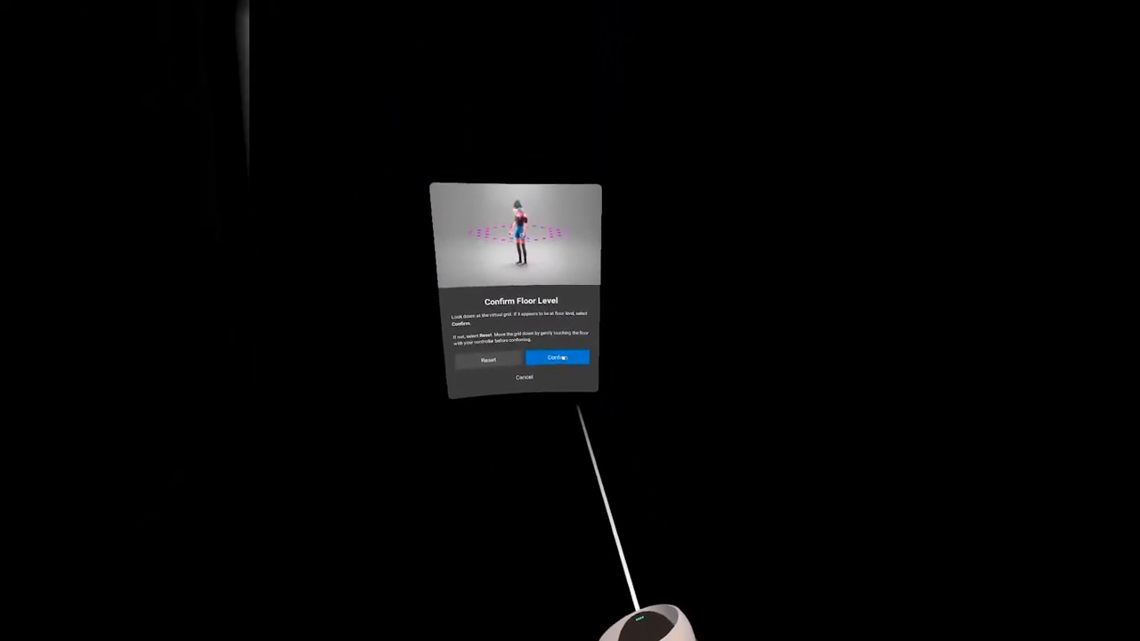
Continue past Confirm Floor Level and confirm the play area in Guardian setup.
left_click(556, 356)
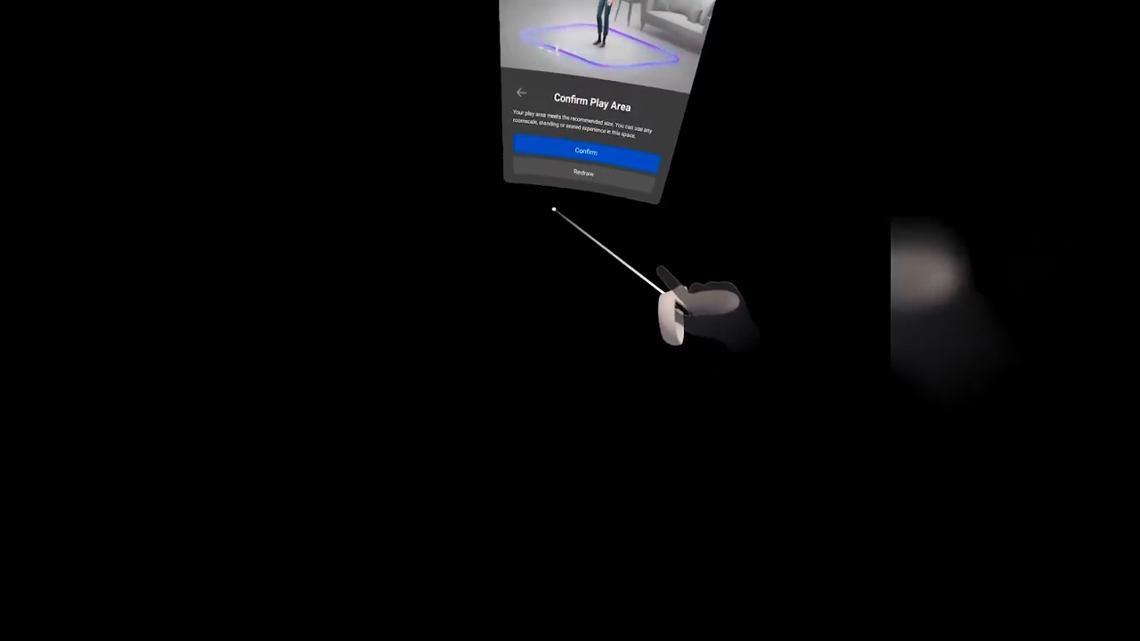
left_click(581, 153)
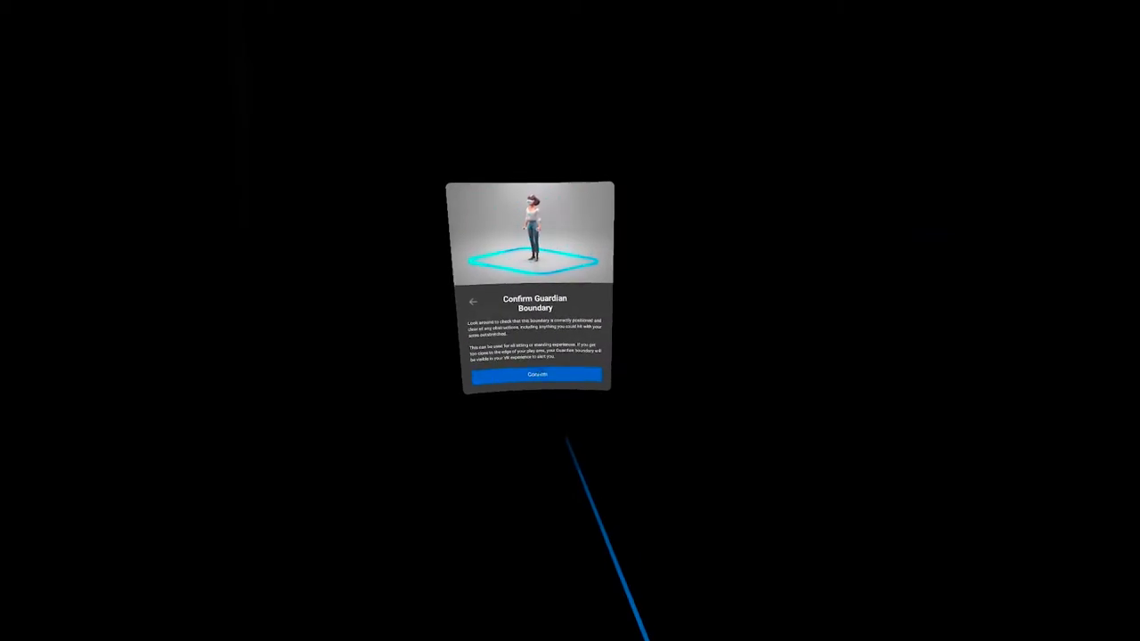
Confirm the Guardian boundary so setup loops back to floor level confirmation.
left_click(535, 374)
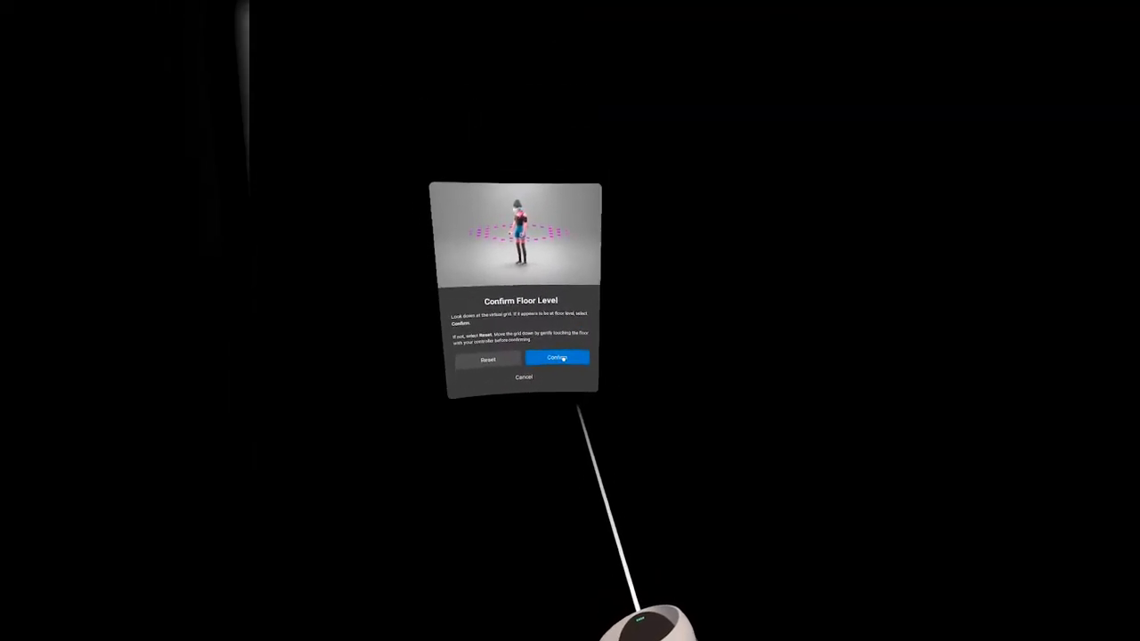
Continue past Confirm Floor Level again and confirm the play area once more.
left_click(556, 358)
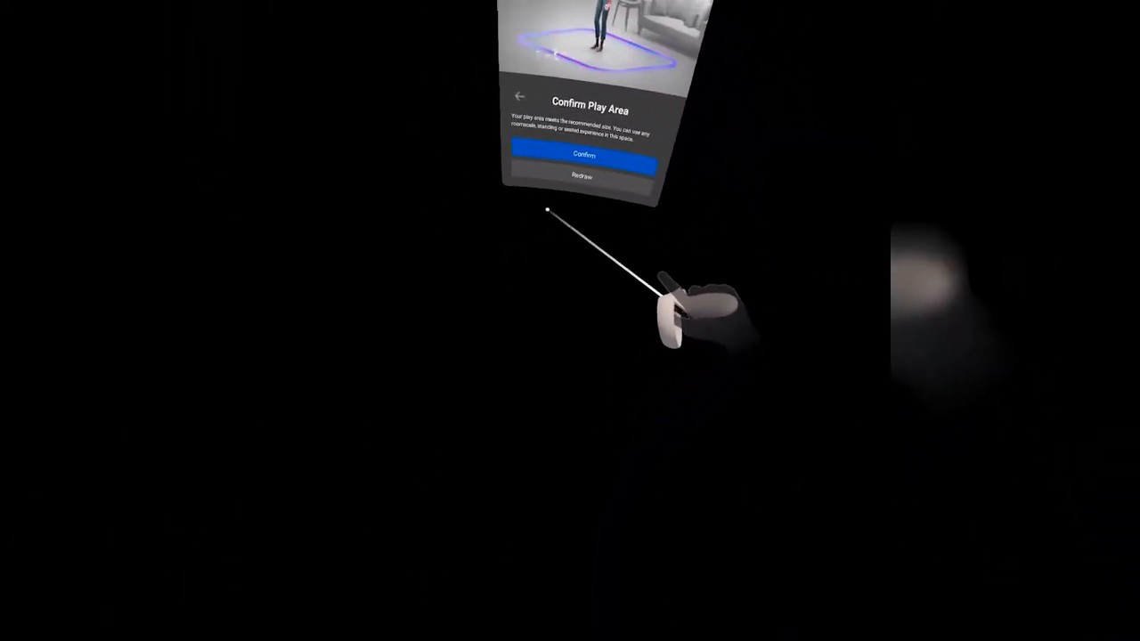
left_click(579, 157)
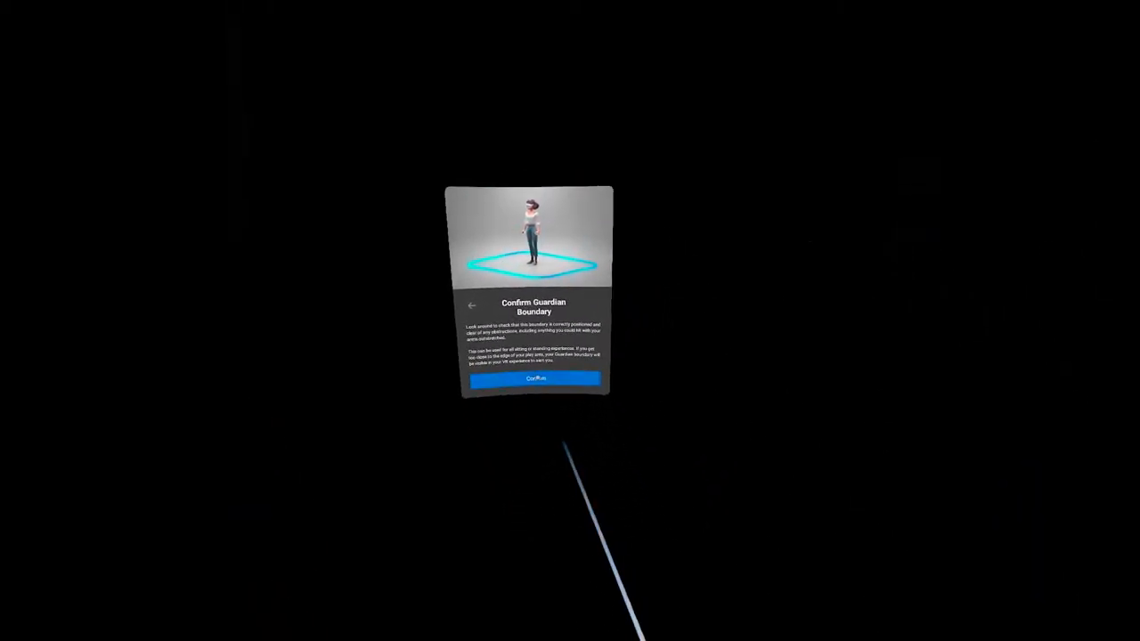
Confirm the Guardian boundary, leading into the Virtual Environment settings.
left_click(534, 377)
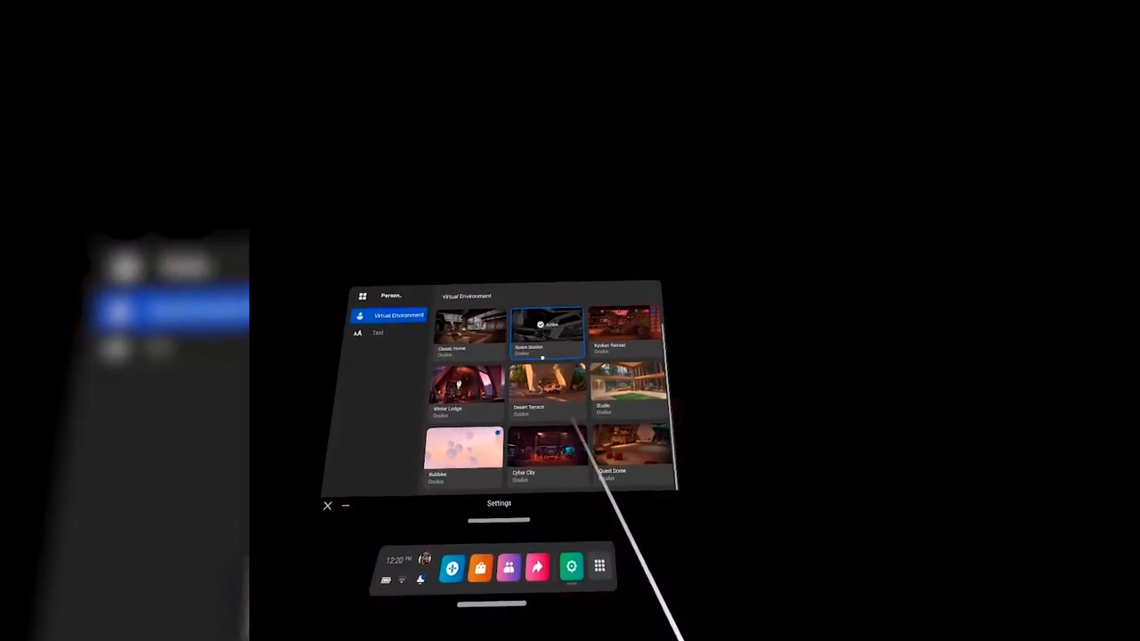
Select the Japanese-style courtyard thumbnail as the home virtual environment.
left_click(548, 331)
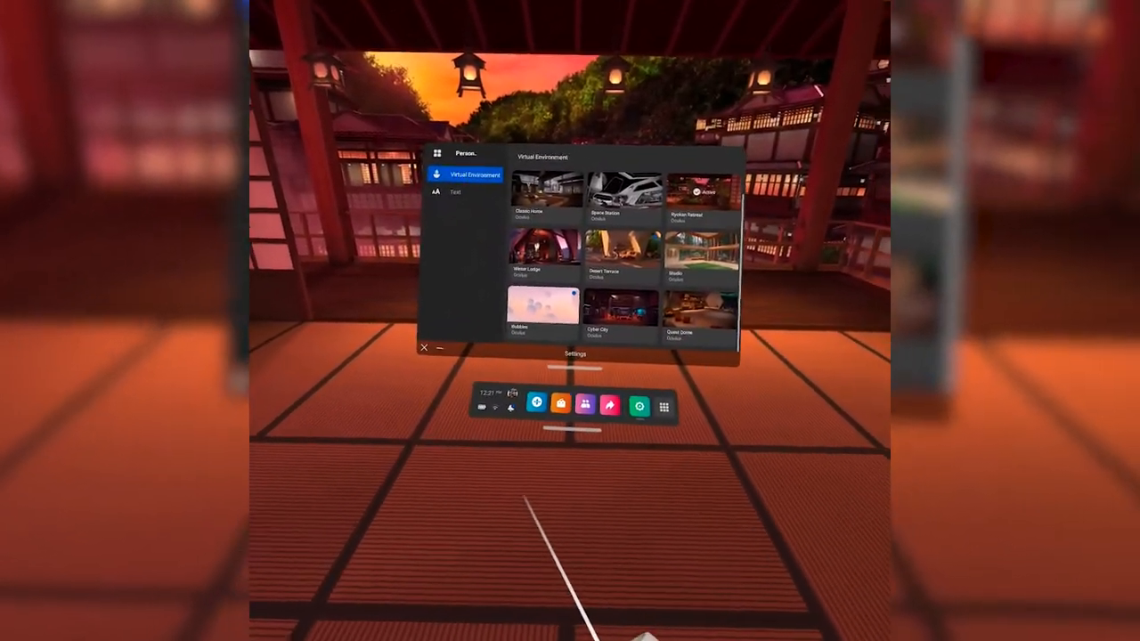
left_click(534, 534)
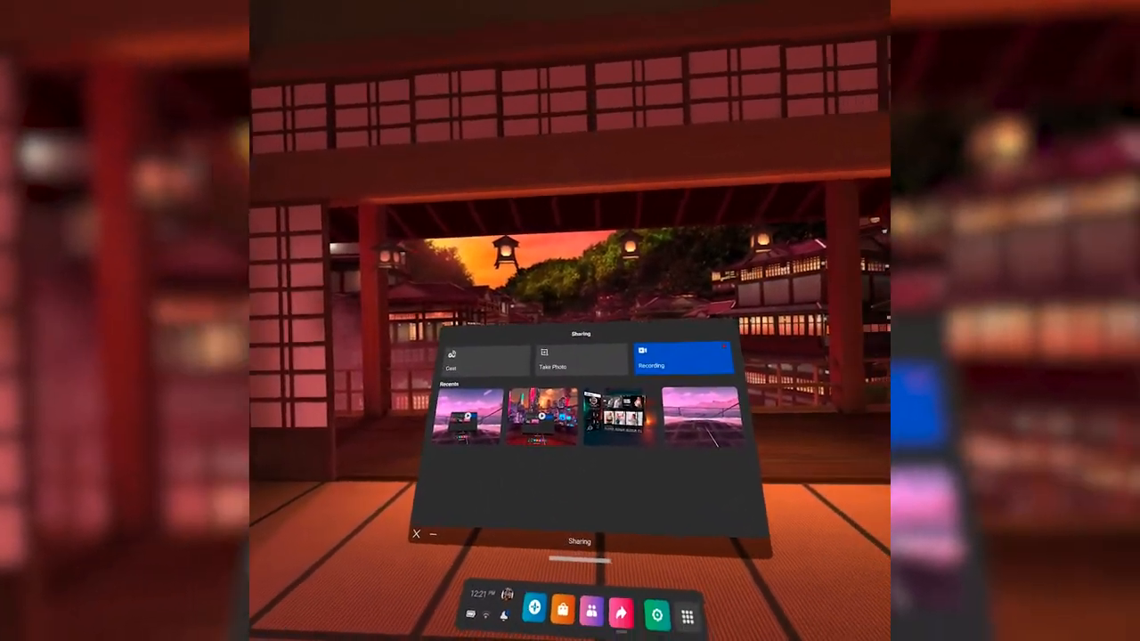
Dismiss the Sharing panel with its X, leaving only the universal menu bar.
left_click(465, 366)
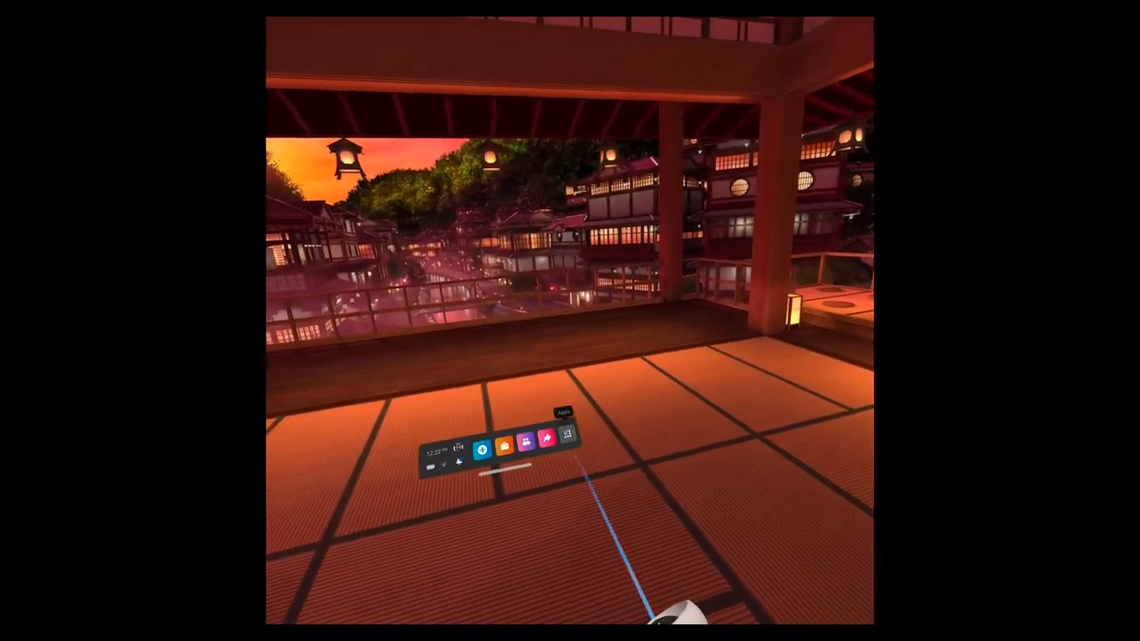
Bring up the app library from the universal menu bar and browse down its list.
left_click(570, 454)
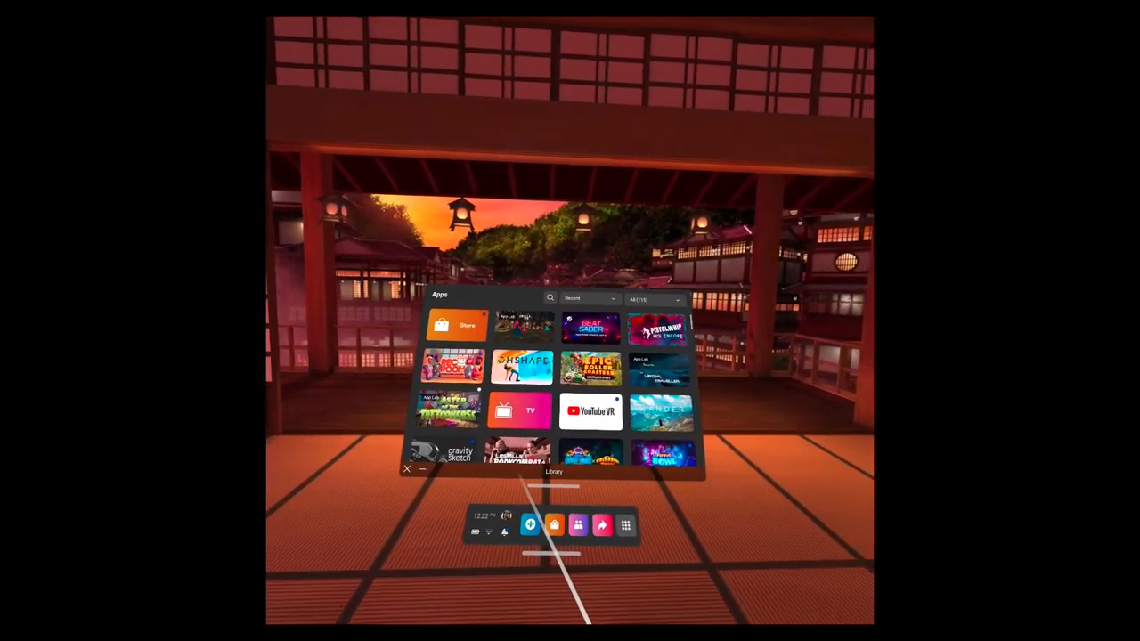
scroll("down", 3)
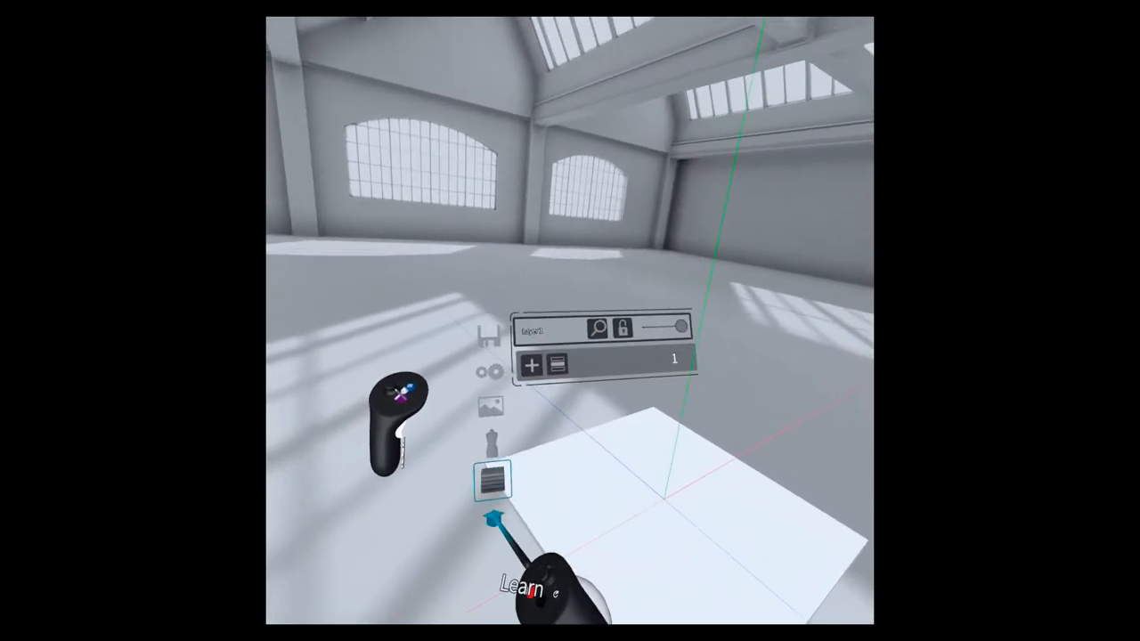
Show the Learn tutorial list and select one of its lessons.
left_click(523, 586)
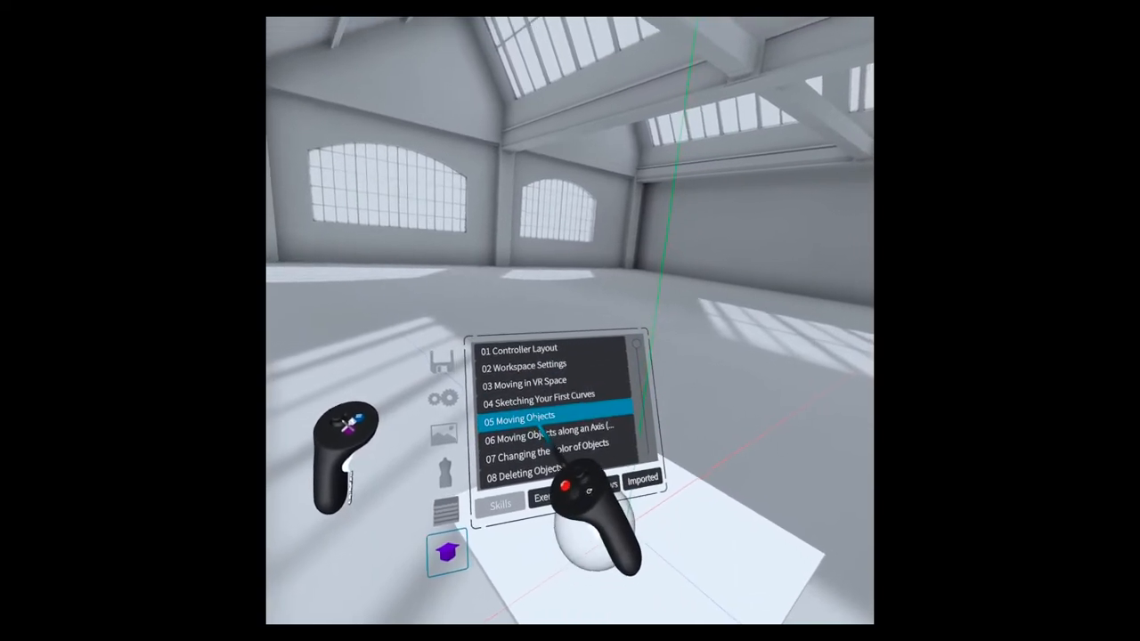
left_click(520, 417)
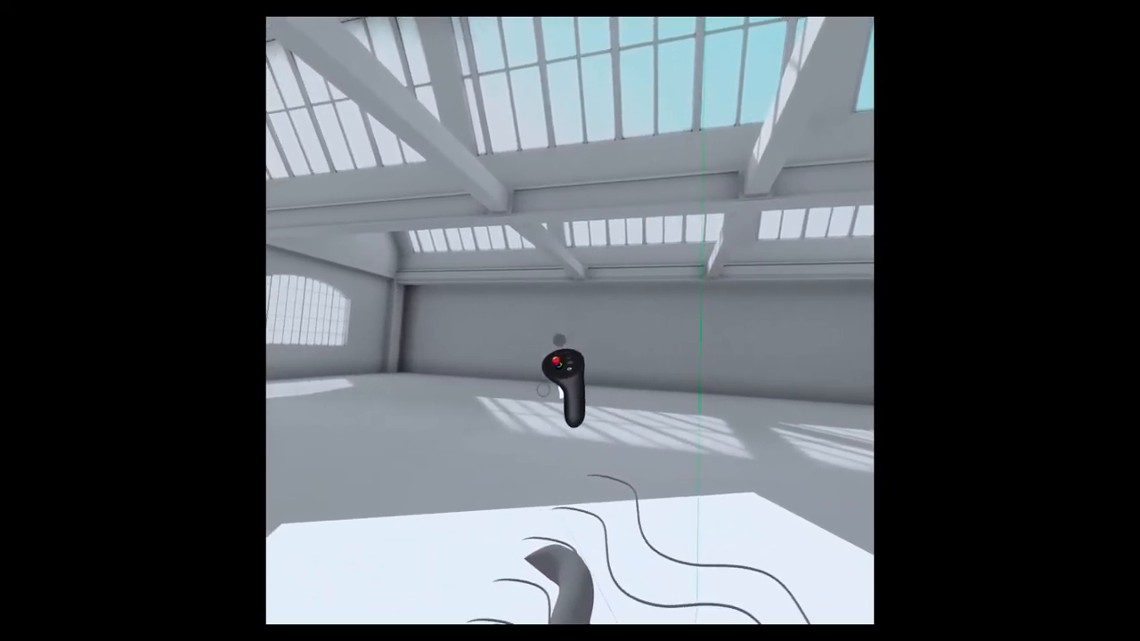
Trace a large numeral 6 in mid-air with the stroke tool.
left_click_drag(561, 374, 498, 480)
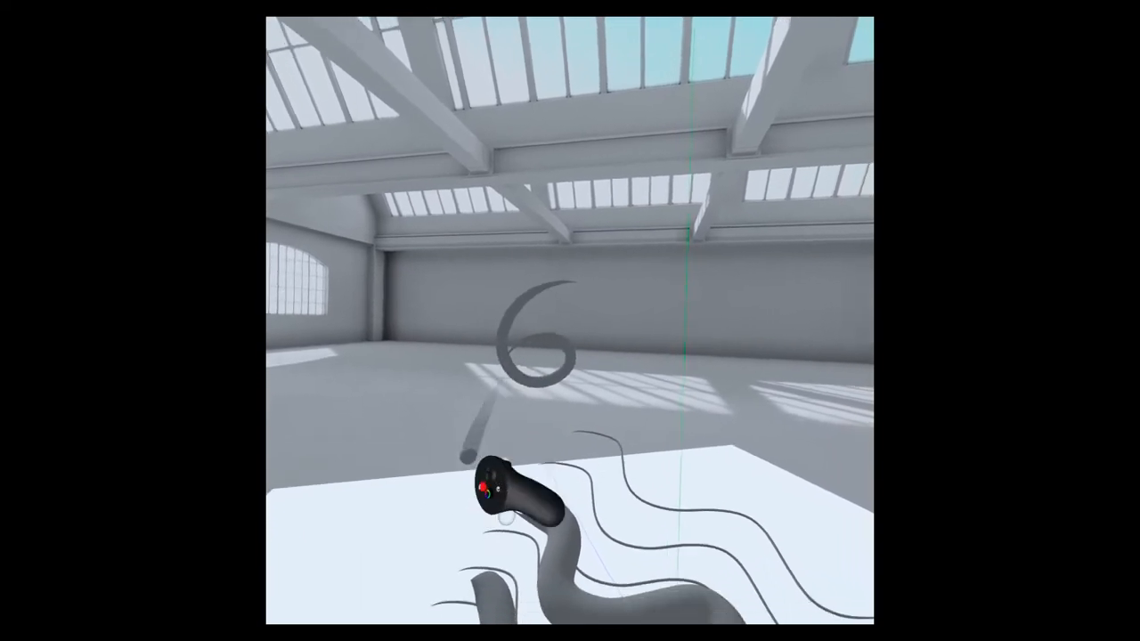